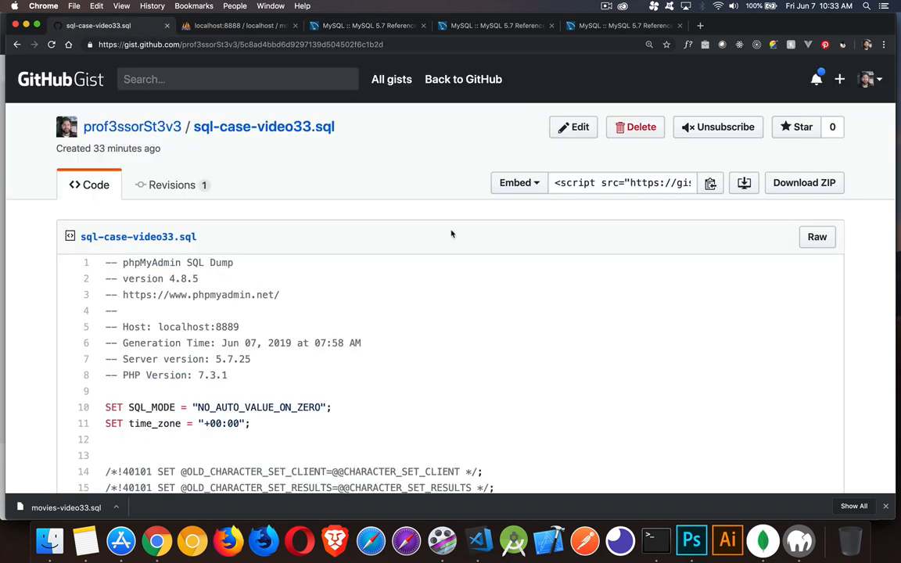
pyautogui.moveTo(414, 212)
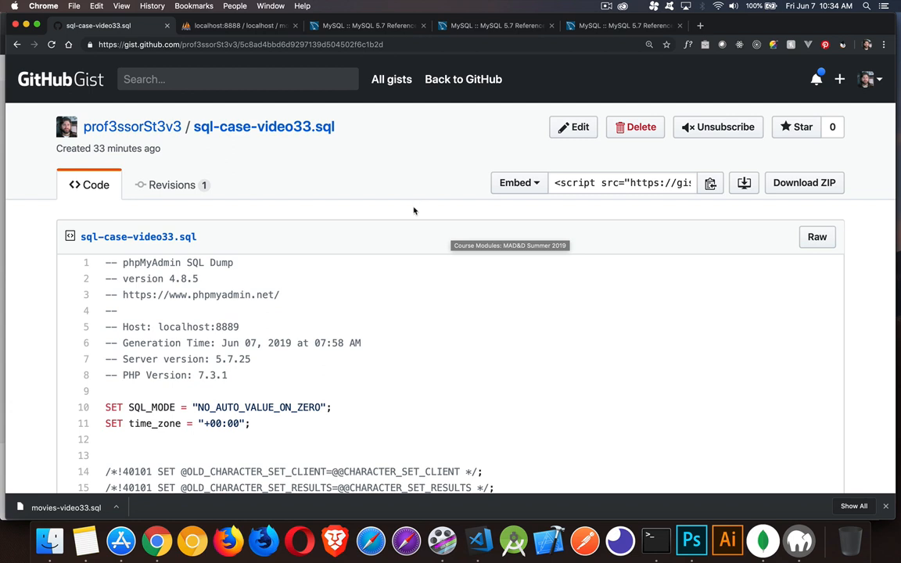
pyautogui.moveTo(352, 181)
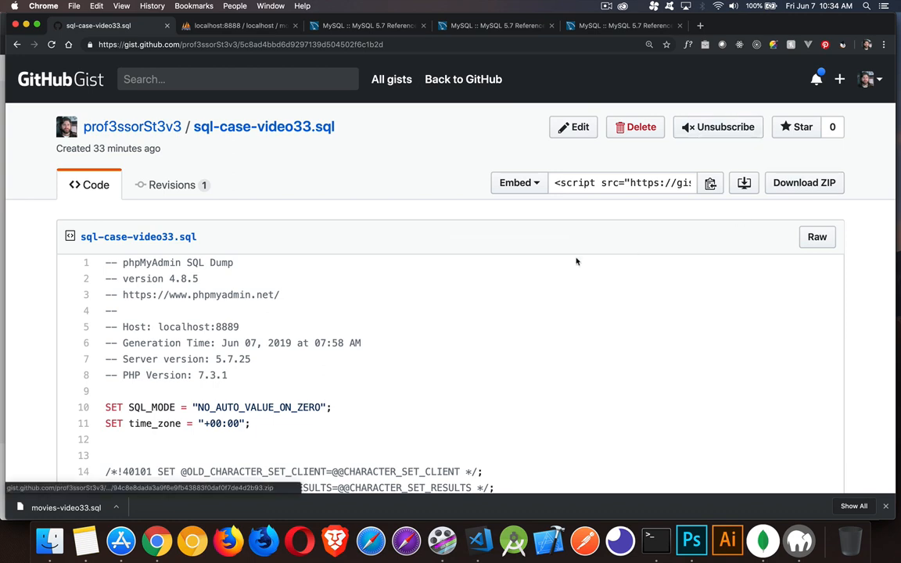
pyautogui.moveTo(276, 157)
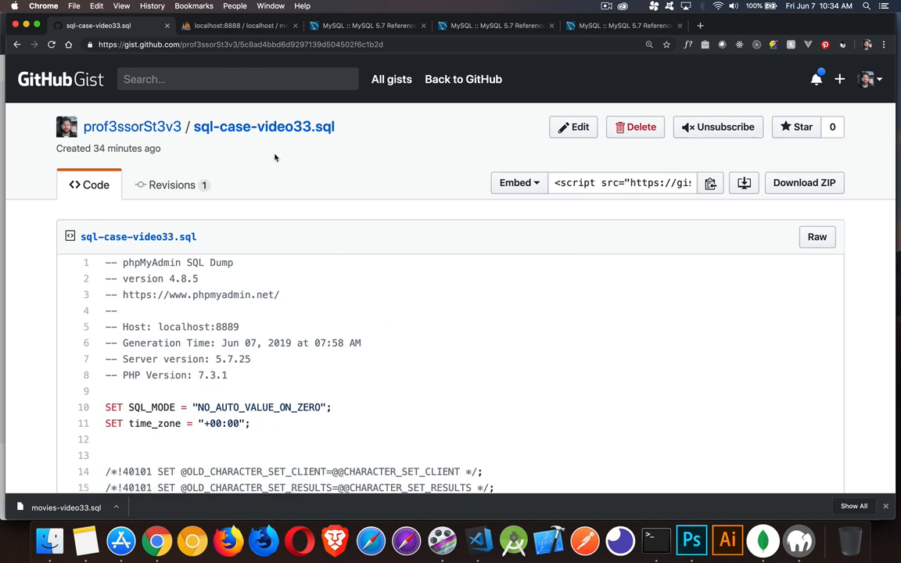
# Reach an empty SQL query editor for the movies database, passing through the Import page.
pyautogui.click(237, 25)
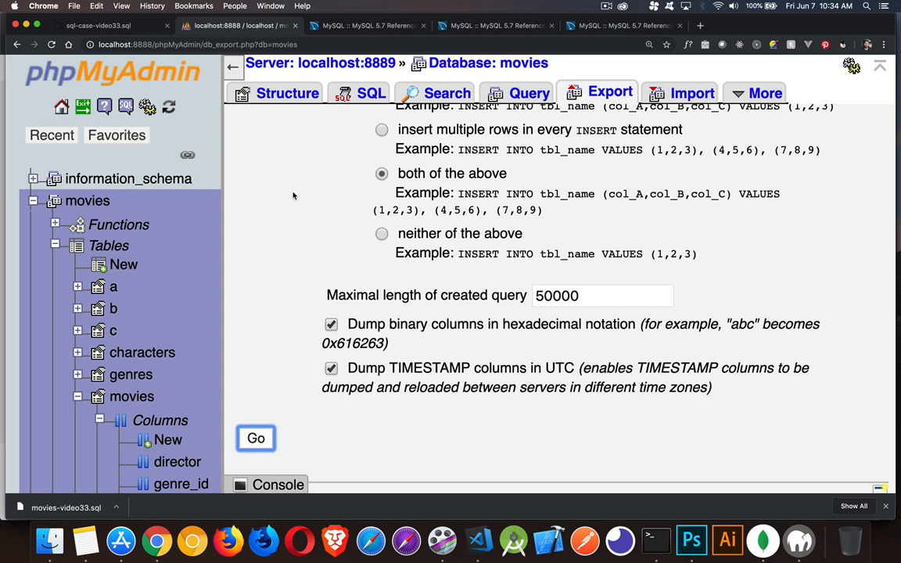
pyautogui.click(370, 94)
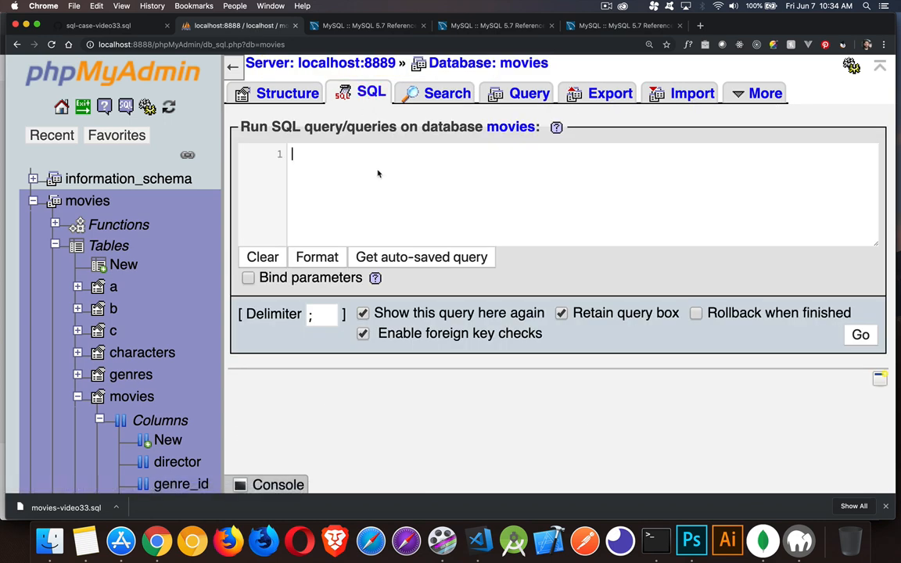
pyautogui.click(691, 94)
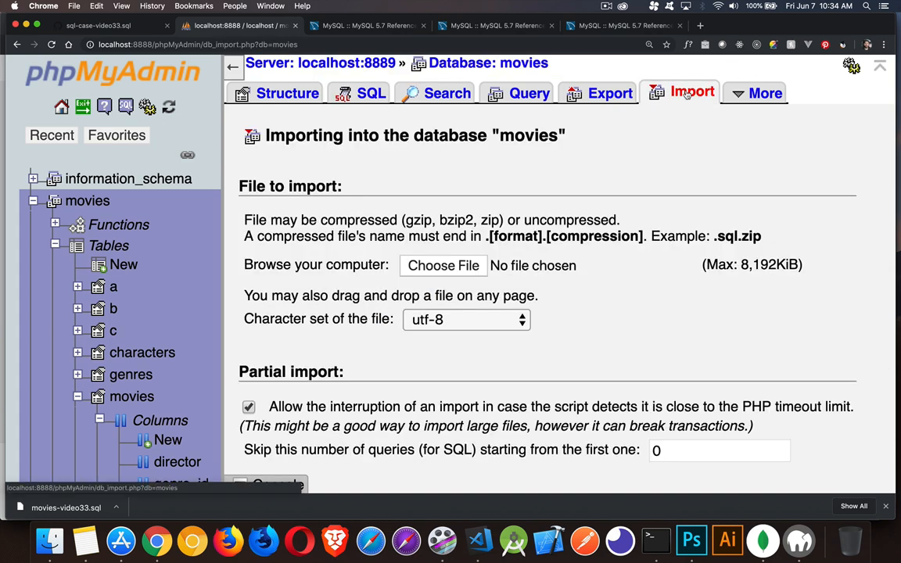
pyautogui.moveTo(448, 271)
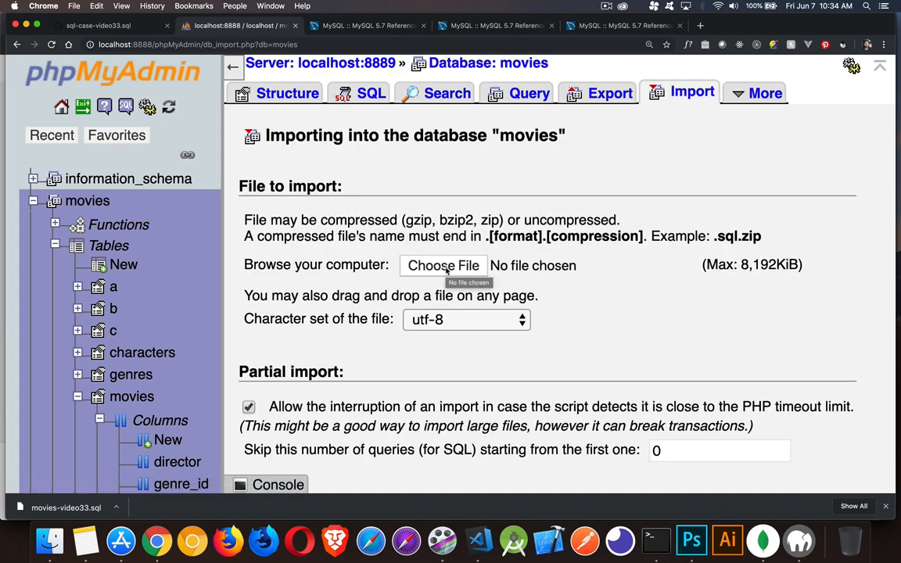
pyautogui.moveTo(160, 341)
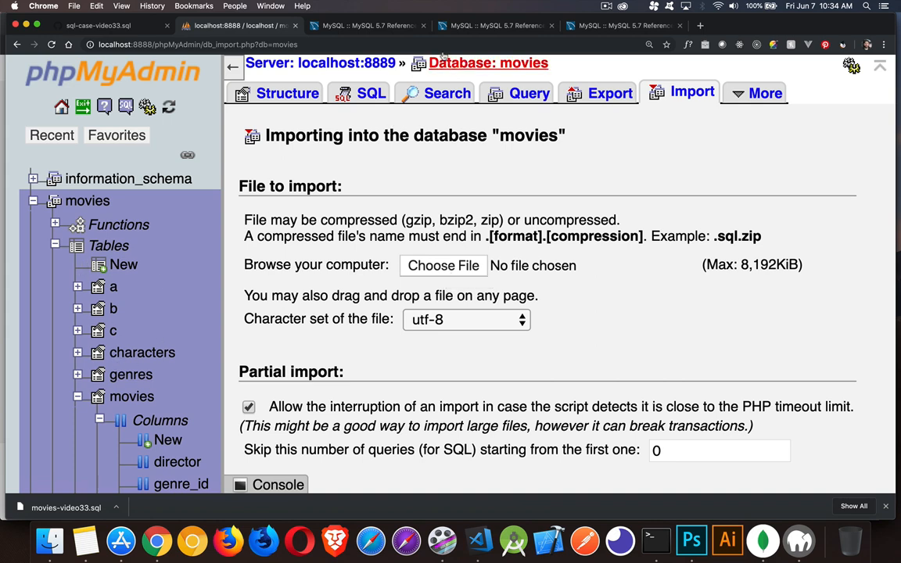
pyautogui.click(369, 94)
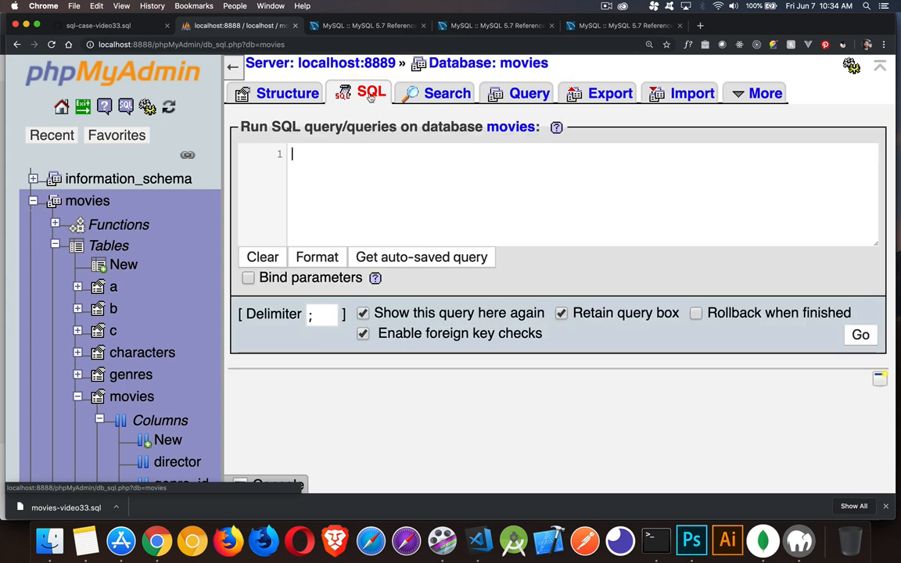
# Start the query with SELECT movie_id, movie_title using autocomplete suggestions.
pyautogui.write('SELECT mo')
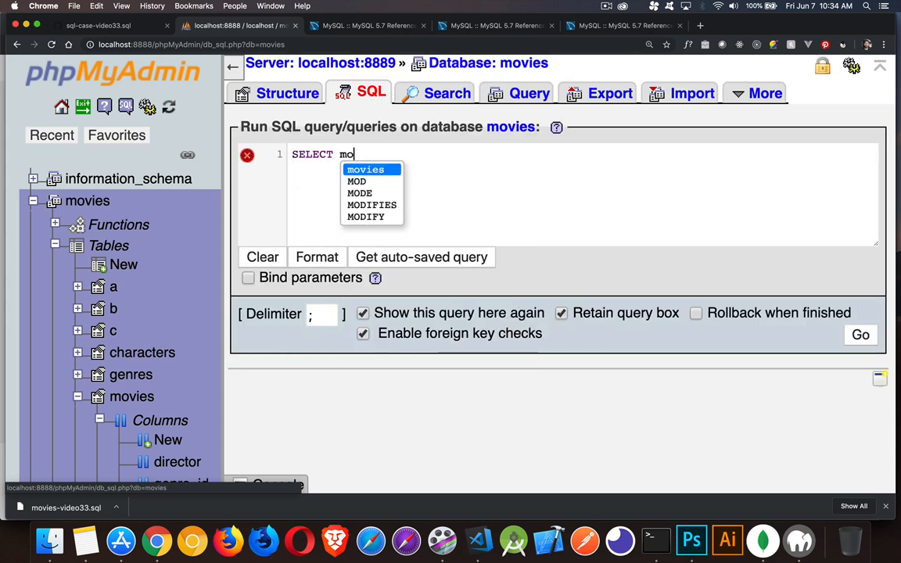
pyautogui.write('vie')
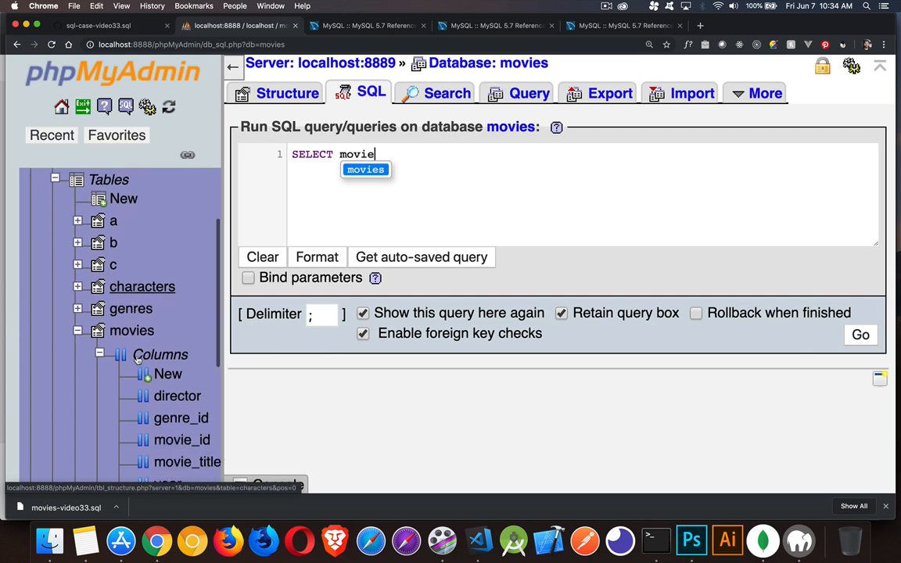
pyautogui.scroll(-3)
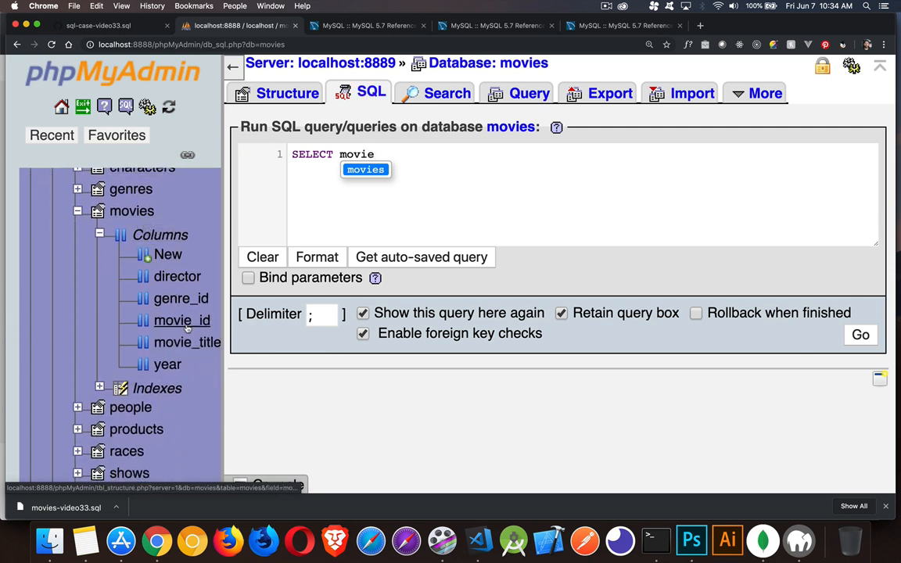
pyautogui.moveTo(188, 342)
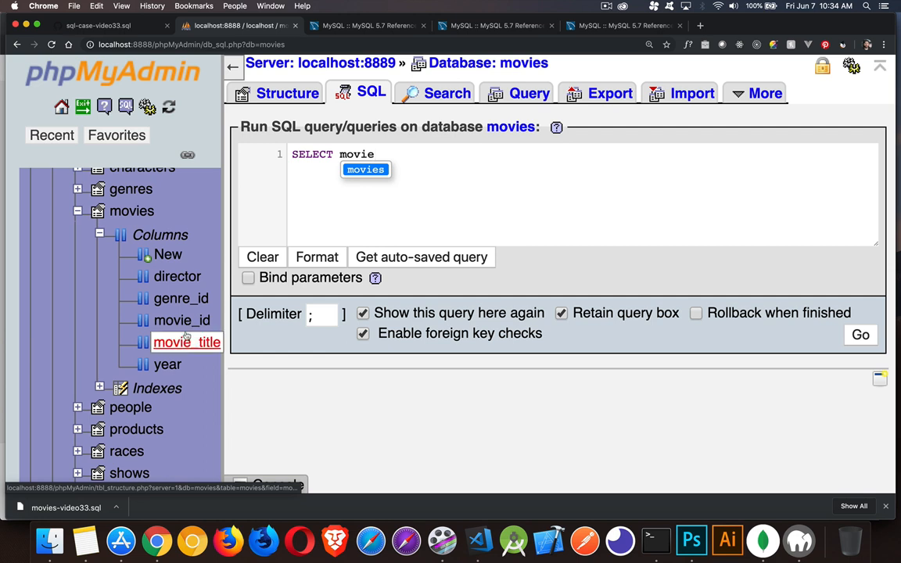
pyautogui.moveTo(348, 216)
pyautogui.write('_id,')
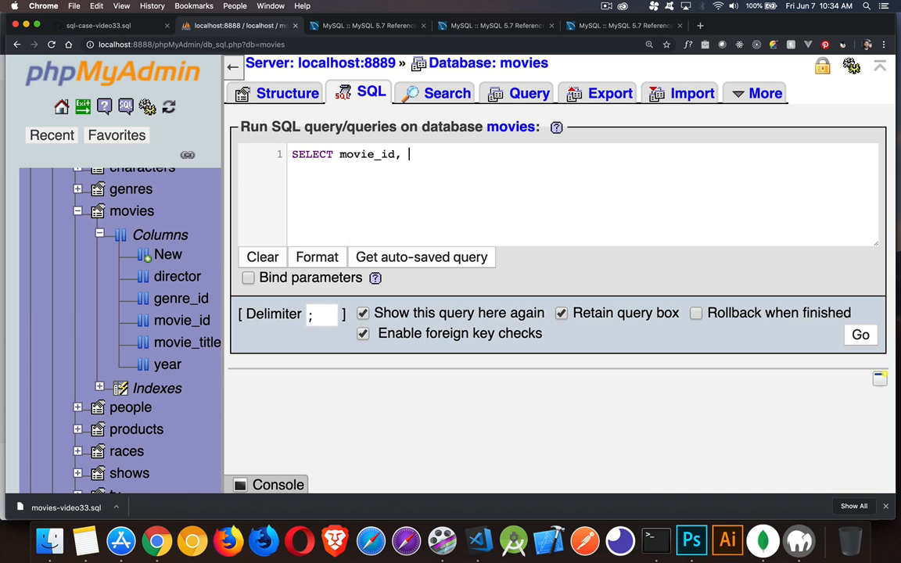
pyautogui.write('movie_title,')
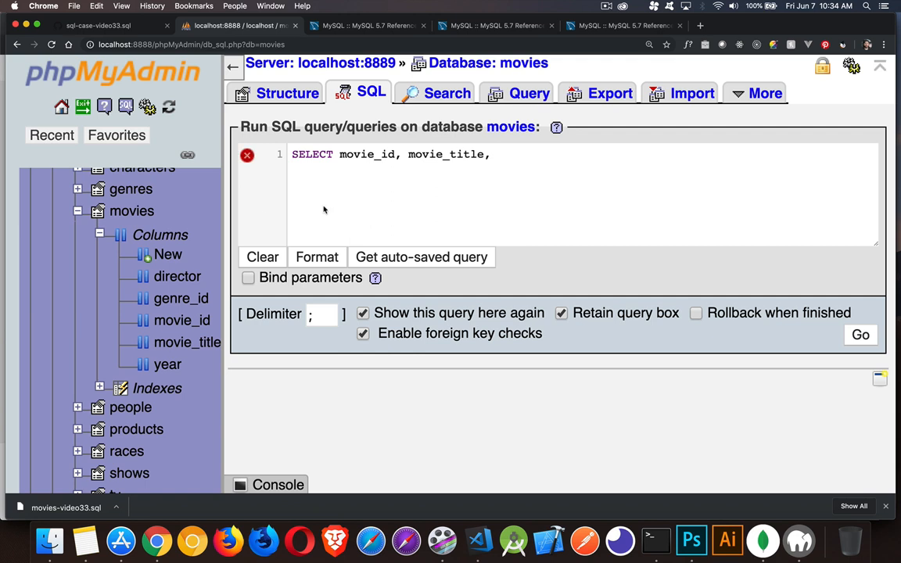
pyautogui.moveTo(181, 297)
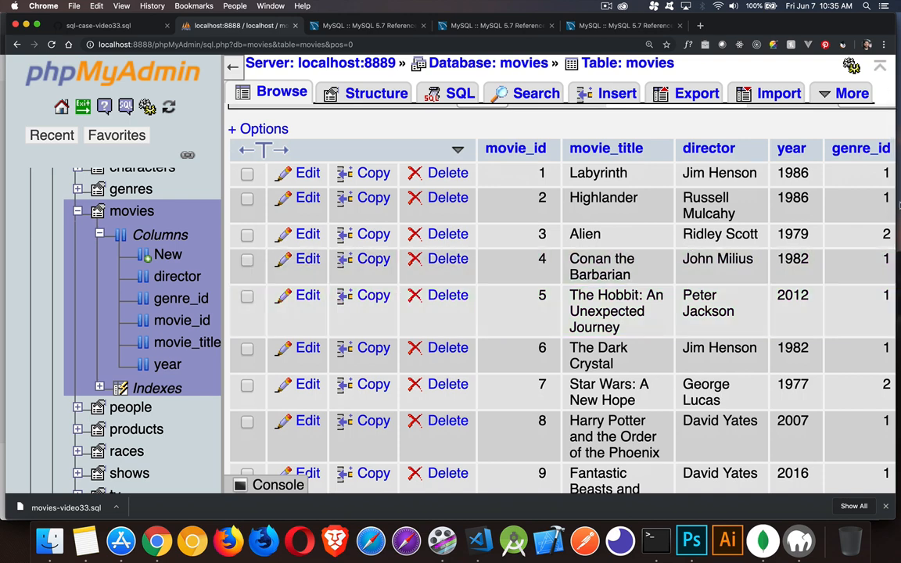
pyautogui.moveTo(861, 147)
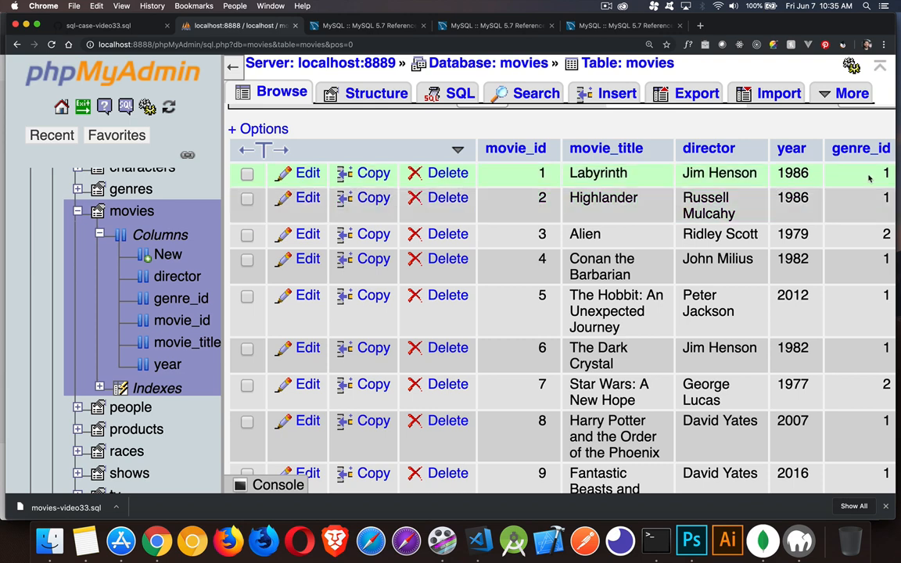
pyautogui.moveTo(865, 199)
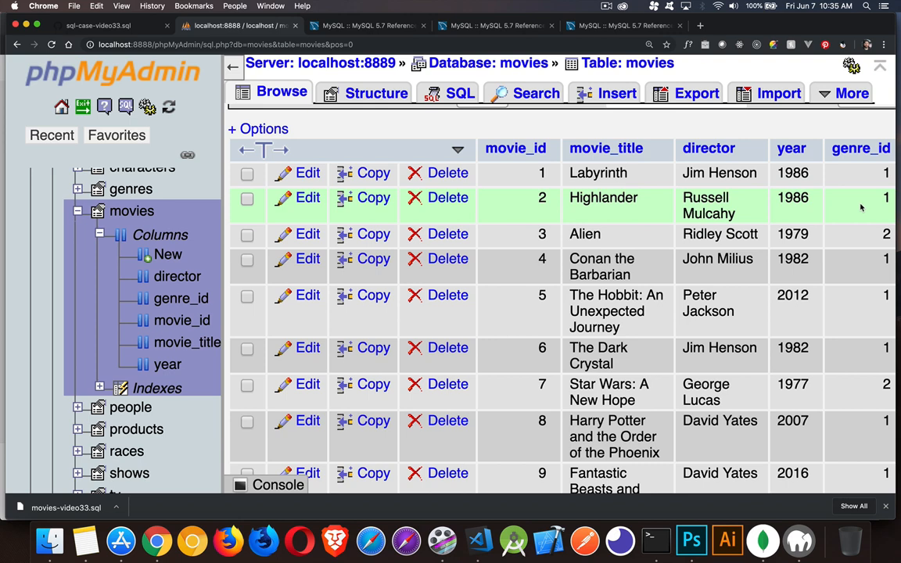
pyautogui.moveTo(864, 241)
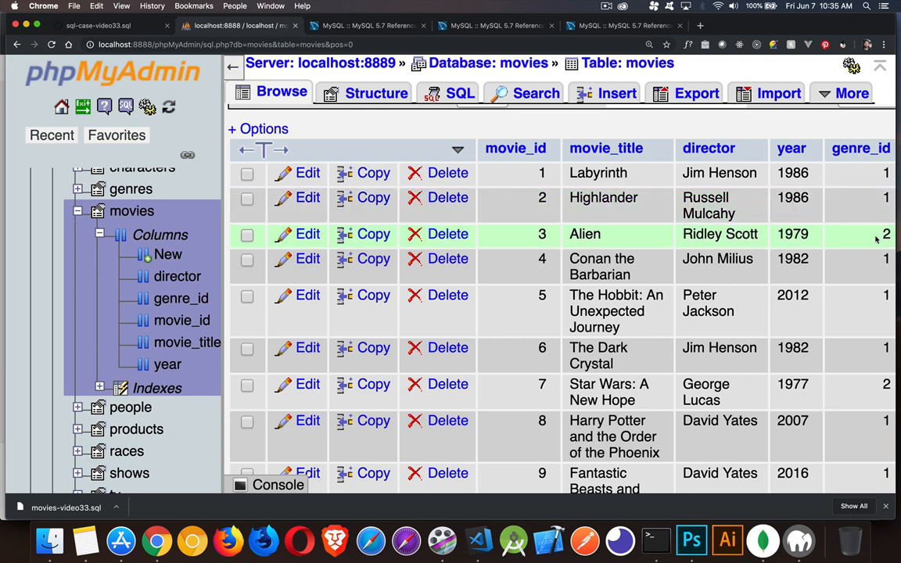
pyautogui.moveTo(376, 94)
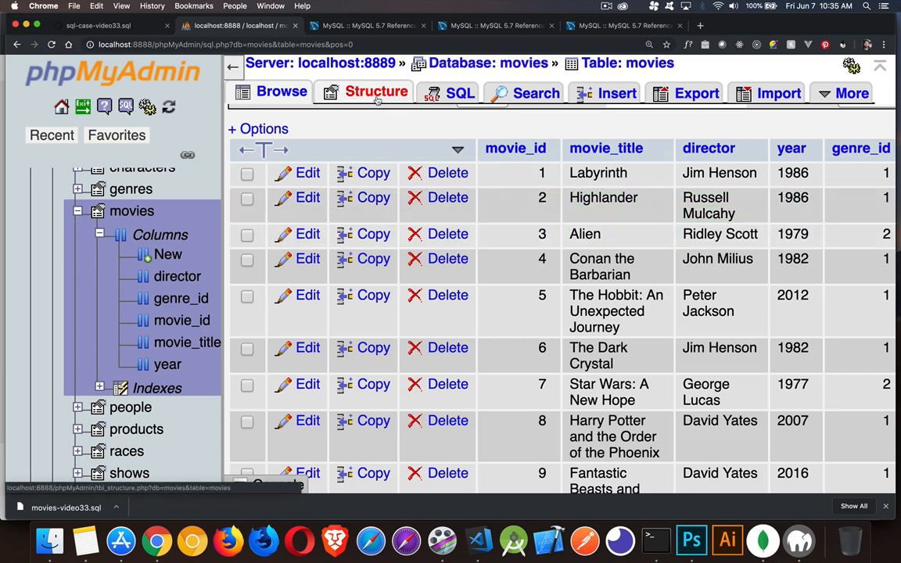
# Write SELECT m.movie_id, m.movie_title, ... FROM movies with an empty line for the CASE.
pyautogui.click(375, 94)
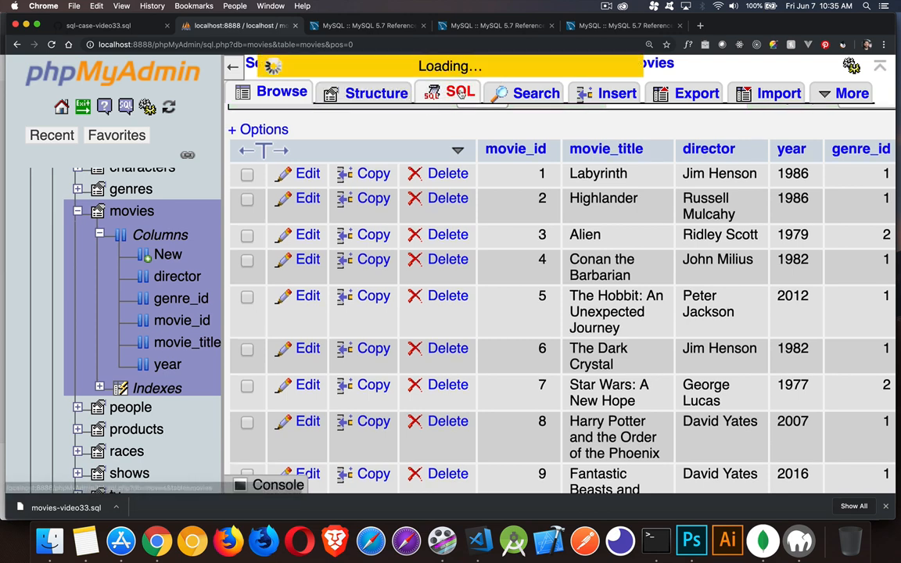
pyautogui.click(460, 94)
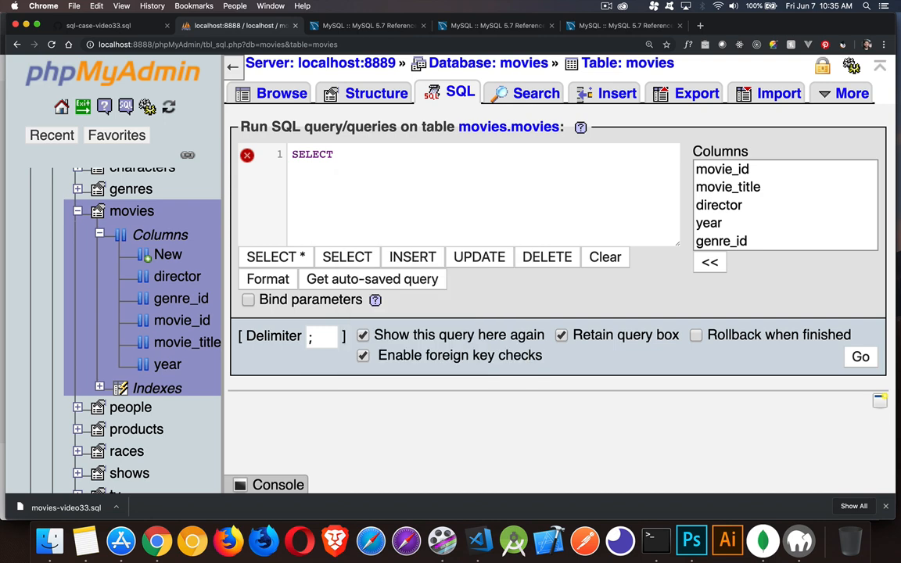
pyautogui.write('m.mo')
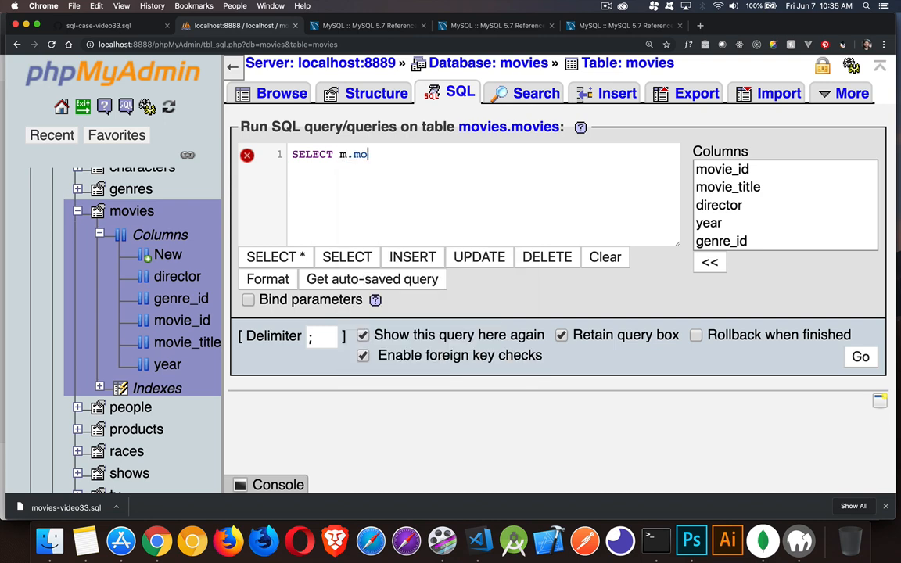
pyautogui.write('vie_id')
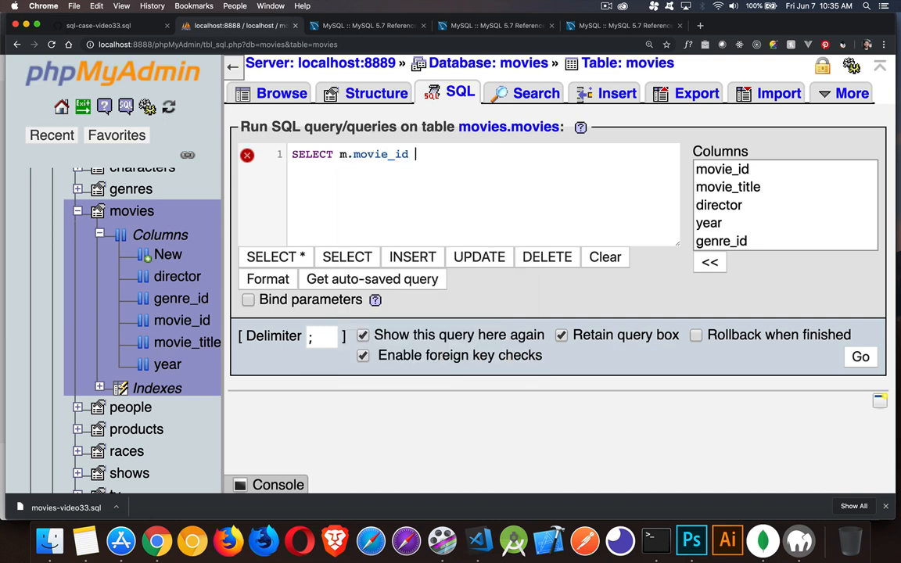
pyautogui.write(', m.movie')
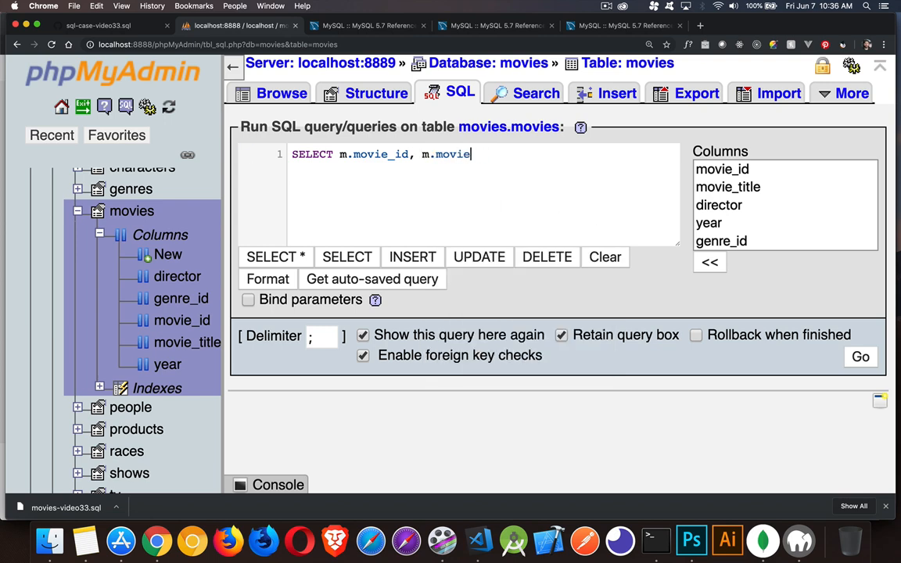
pyautogui.write('_title,')
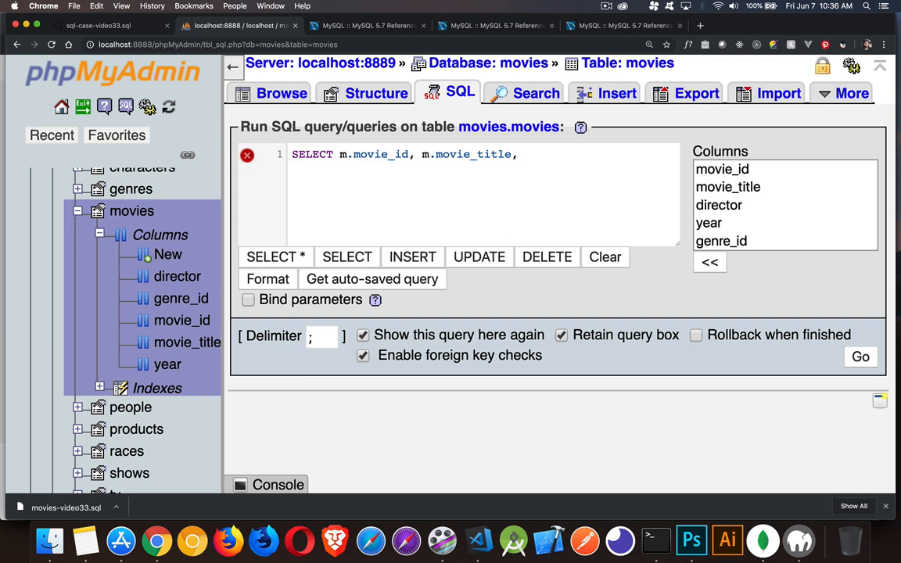
pyautogui.press('Return')
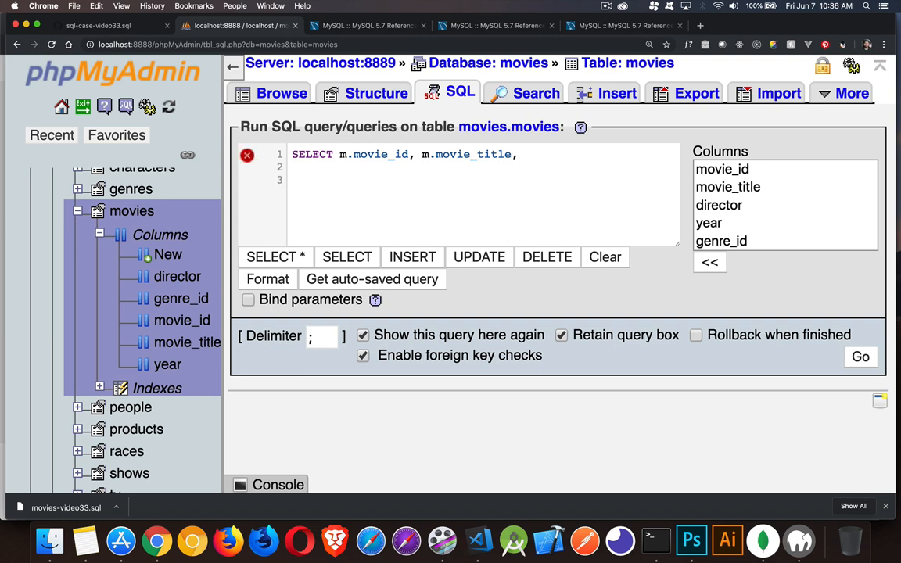
pyautogui.write('FROM movies AS m')
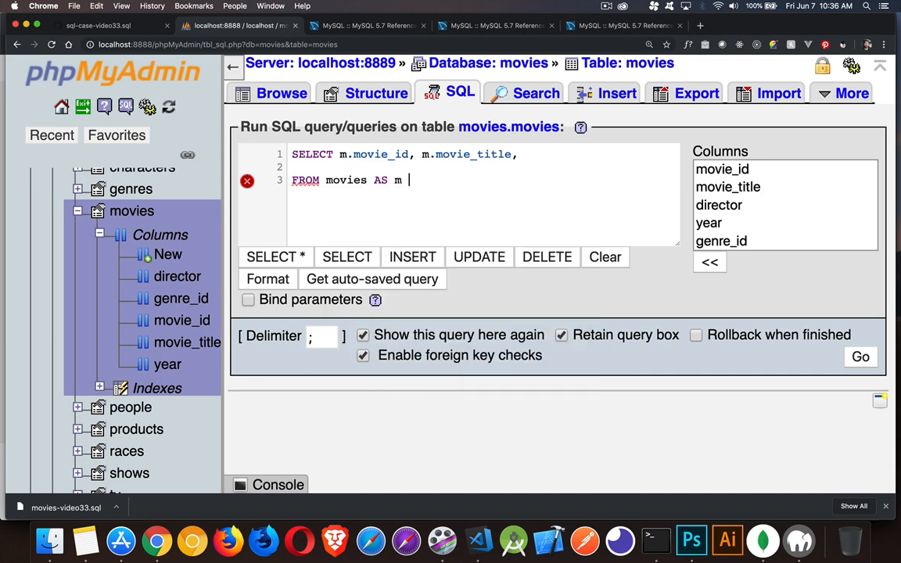
pyautogui.press('Return')
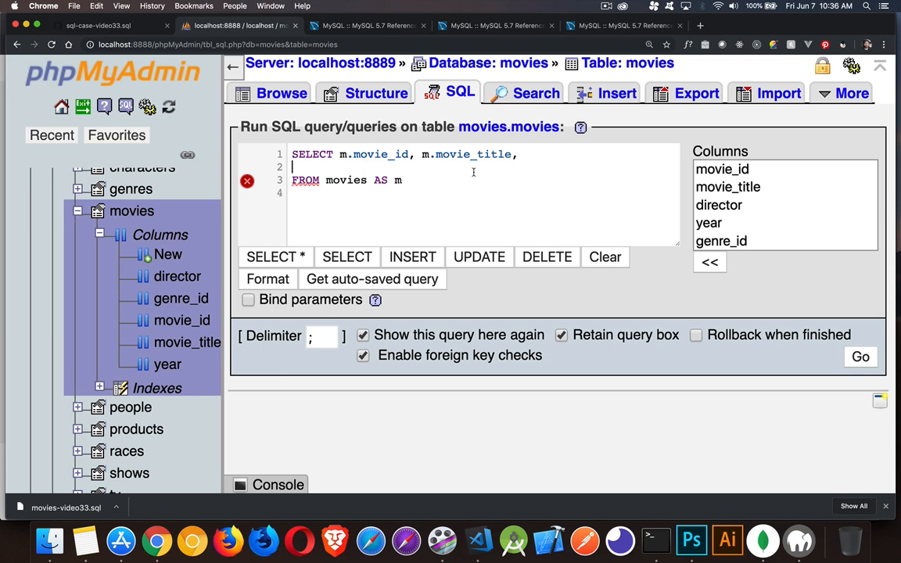
# Add an empty CASE ... END AS genre block and position the cursor after CASE.
pyautogui.write('CASE')
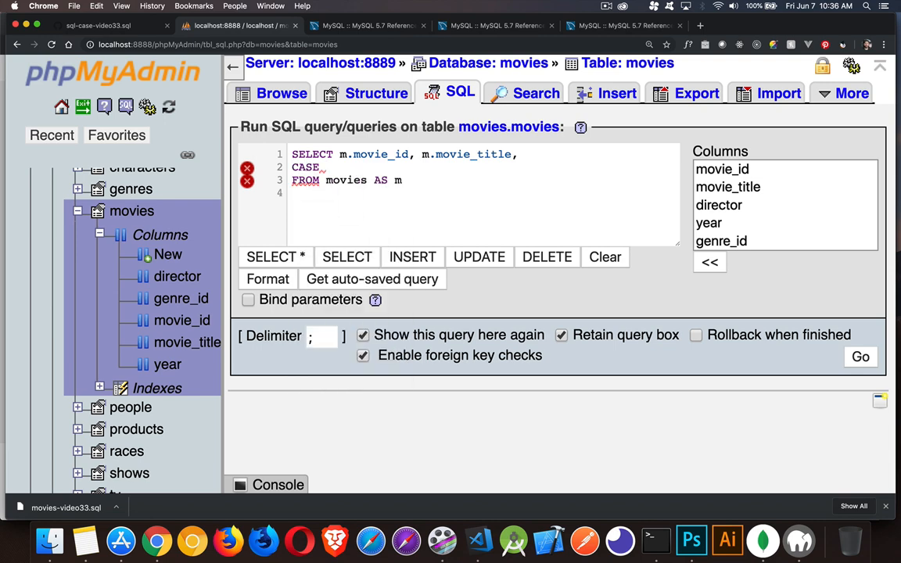
pyautogui.write('END')
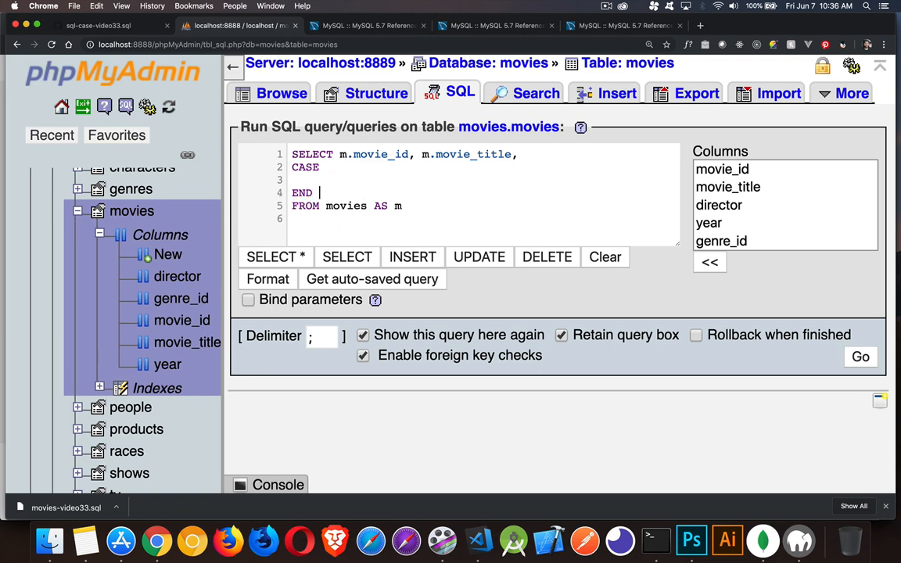
pyautogui.write('AS')
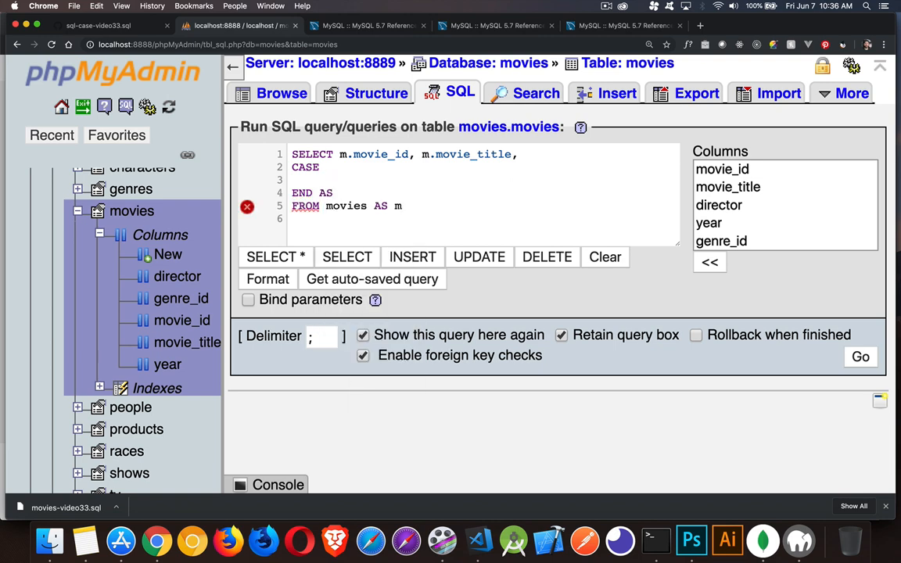
pyautogui.write('genre')
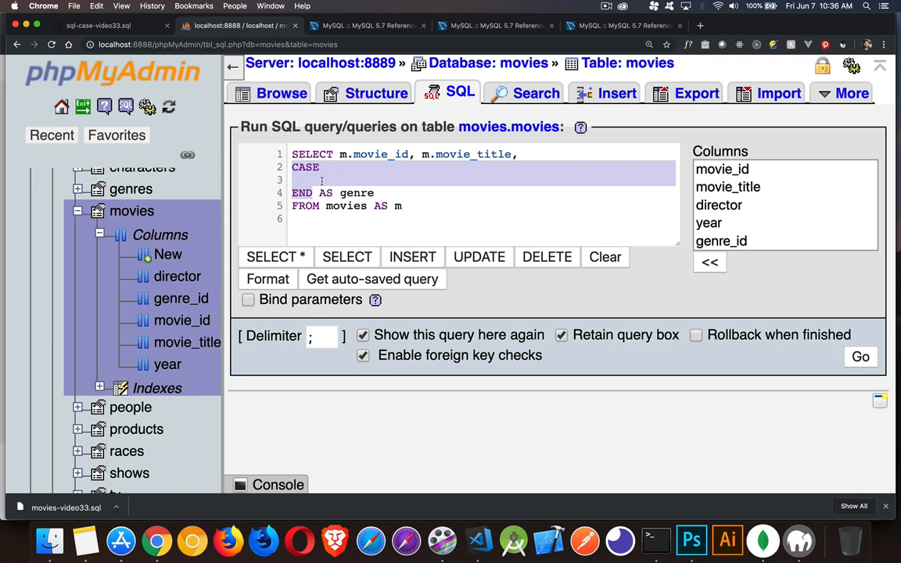
pyautogui.click(329, 166)
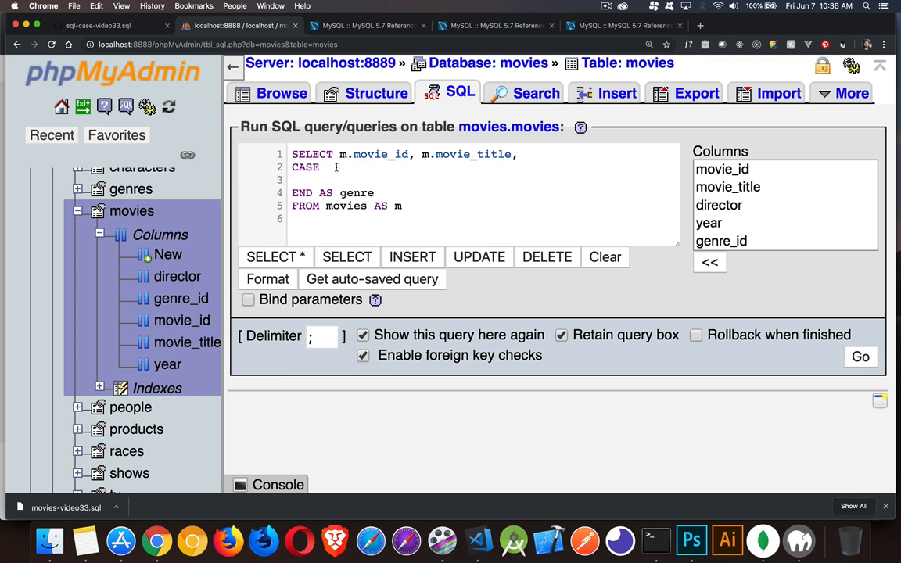
# Make the CASE compare m.genre_id and map 1 to 'Cool Stuff'.
pyautogui.write('ge')
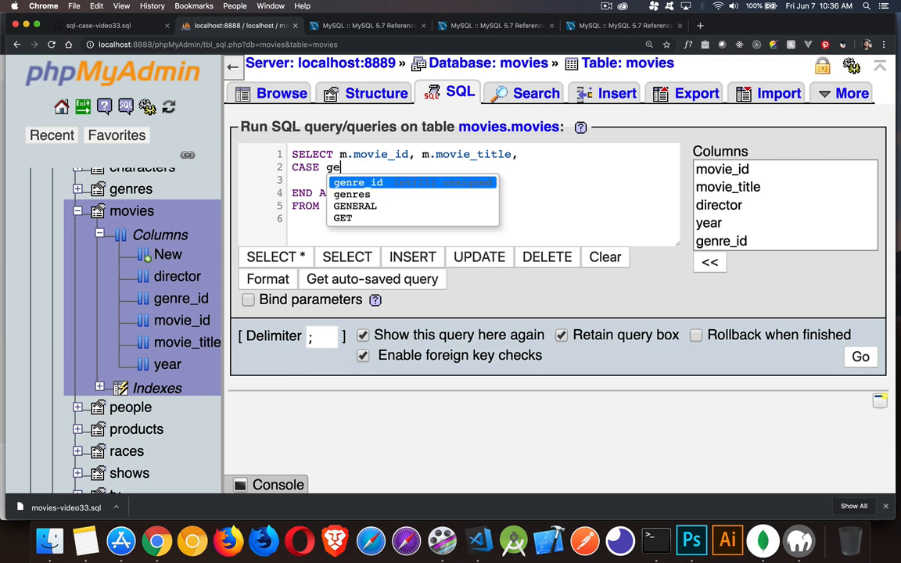
pyautogui.click(357, 181)
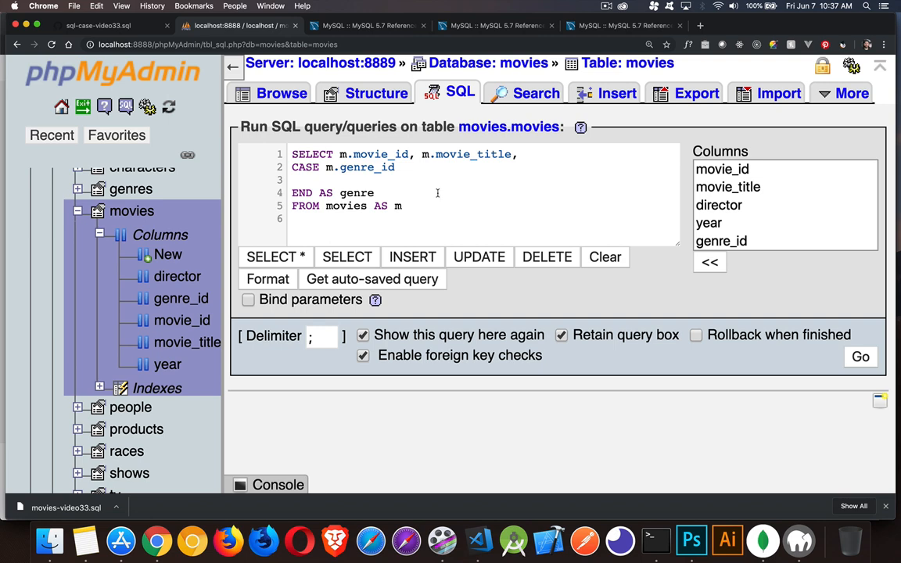
pyautogui.write('WHEN')
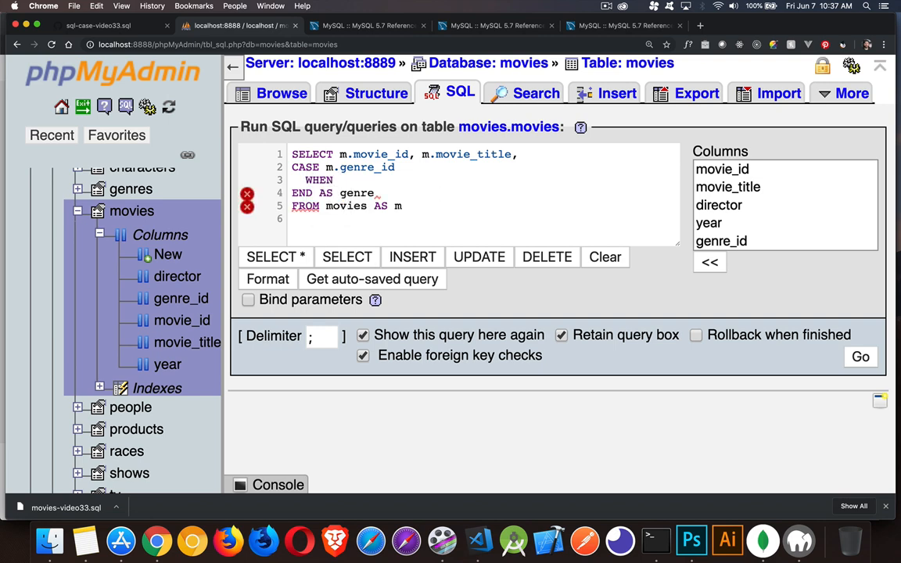
pyautogui.write('1 THEN')
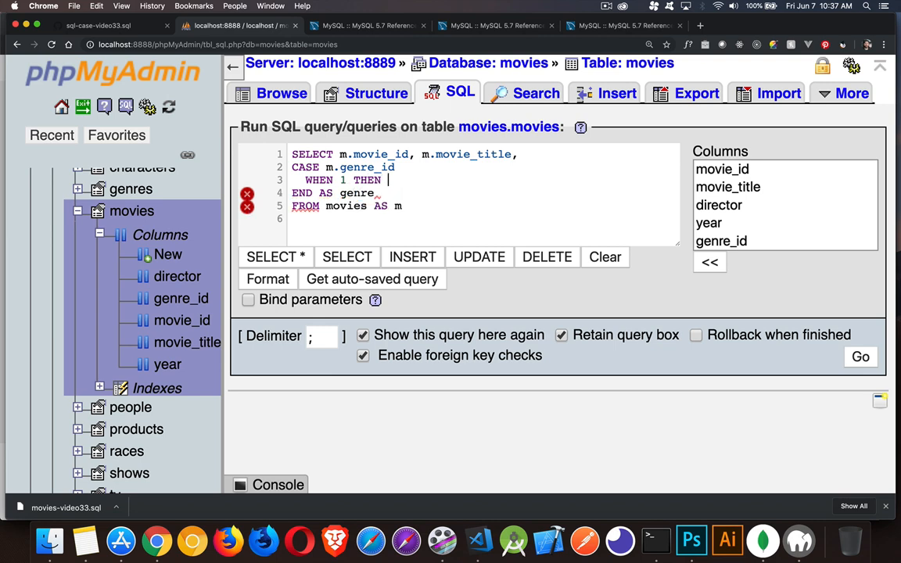
pyautogui.write("'Cool St")
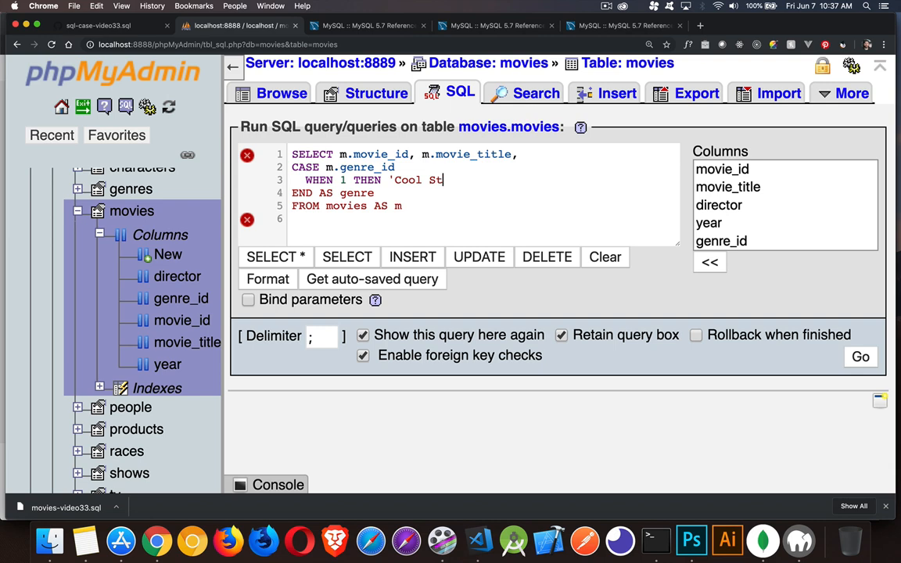
pyautogui.write("uff'")
pyautogui.write('WHEN')
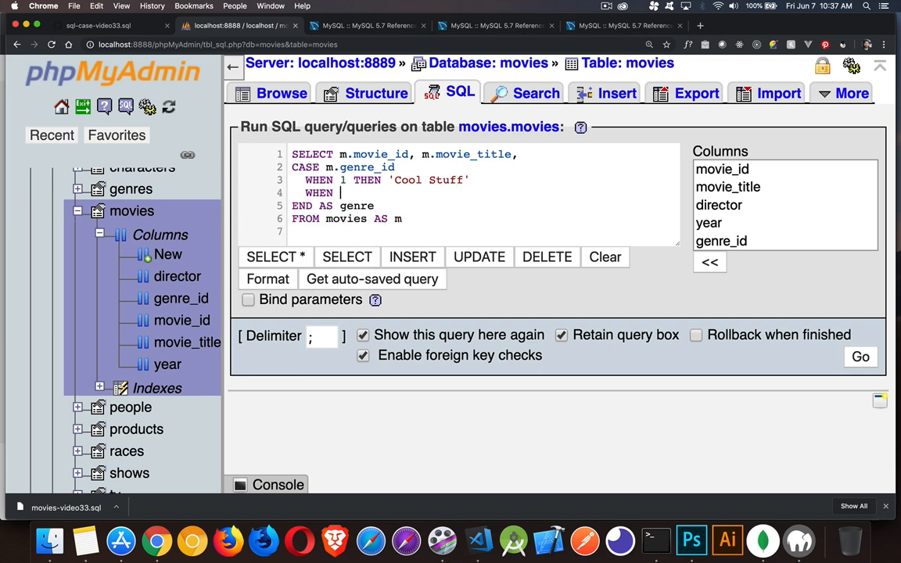
# Add branches mapping 2 to 'Futuristic' and 123 to 'Something else'.
pyautogui.write("2 THEN '")
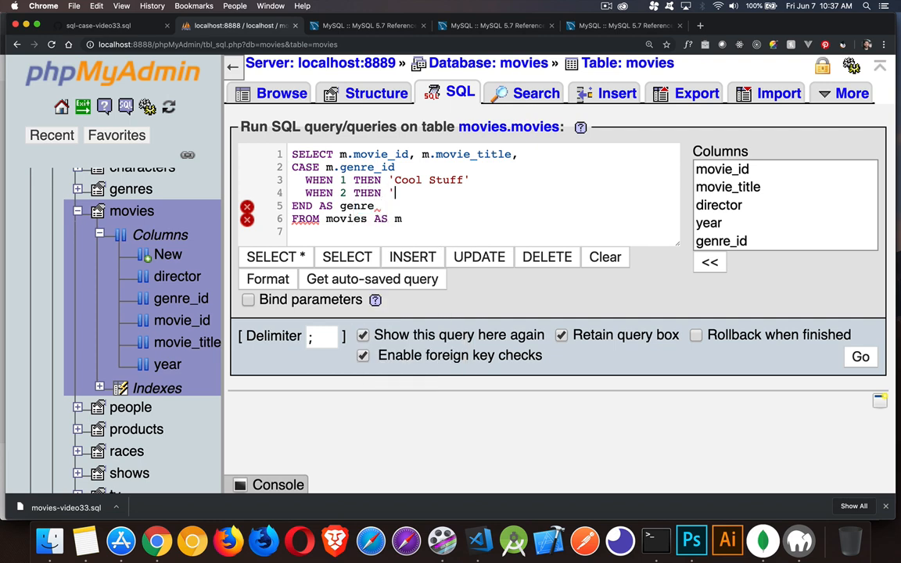
pyautogui.write('Futuristic')
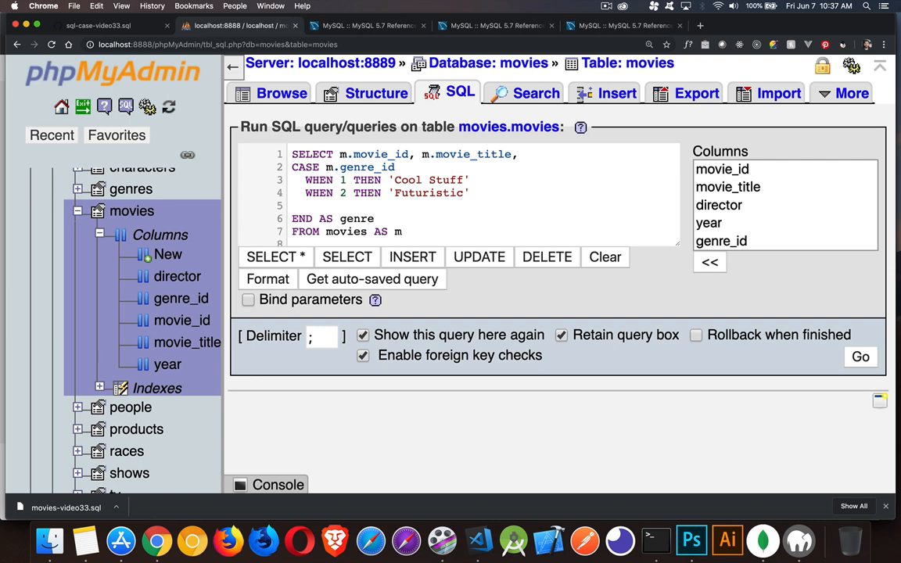
pyautogui.write('WHEN')
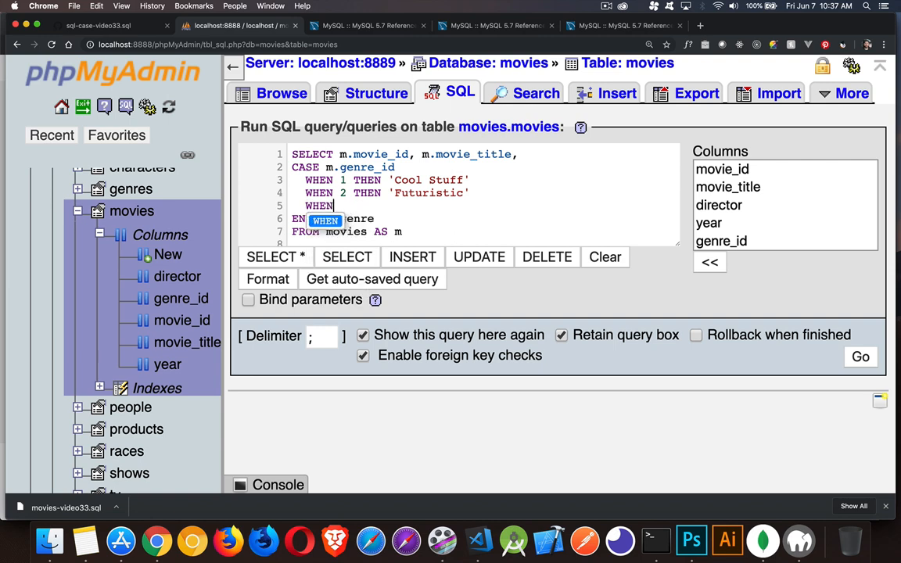
pyautogui.write('123')
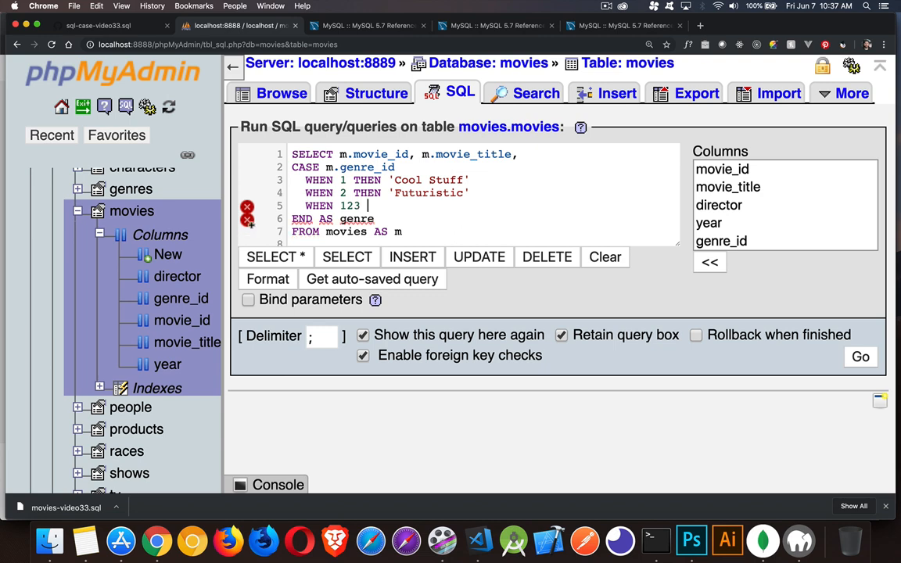
pyautogui.write("THEN 'S")
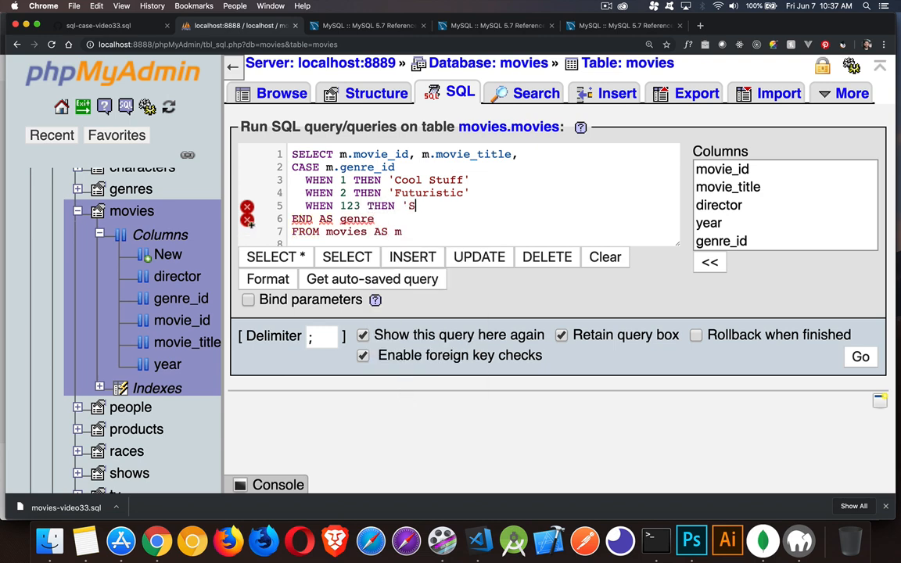
pyautogui.write("omething else'")
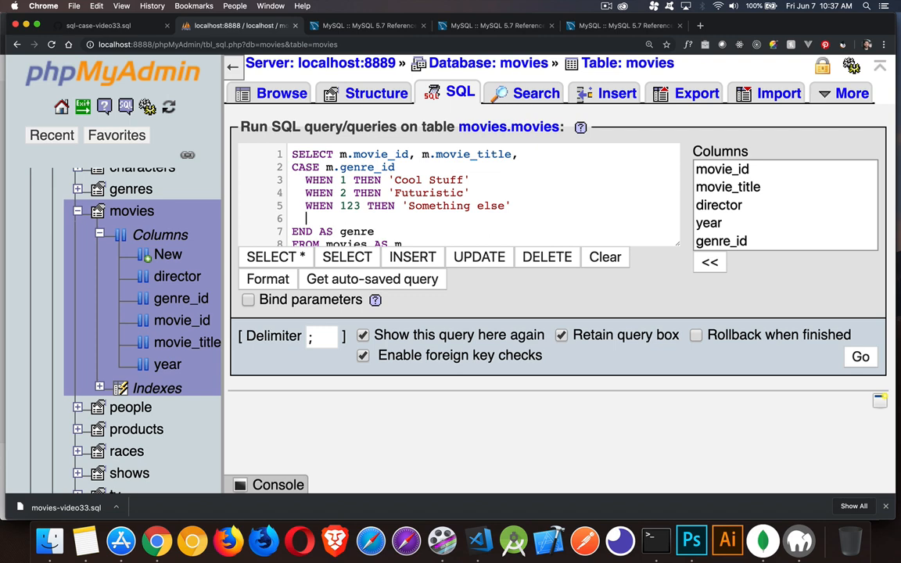
# Add ELSE CONCAT('GENRE ID ', m.genre_id) as the fallback label before END.
pyautogui.write('ELSE')
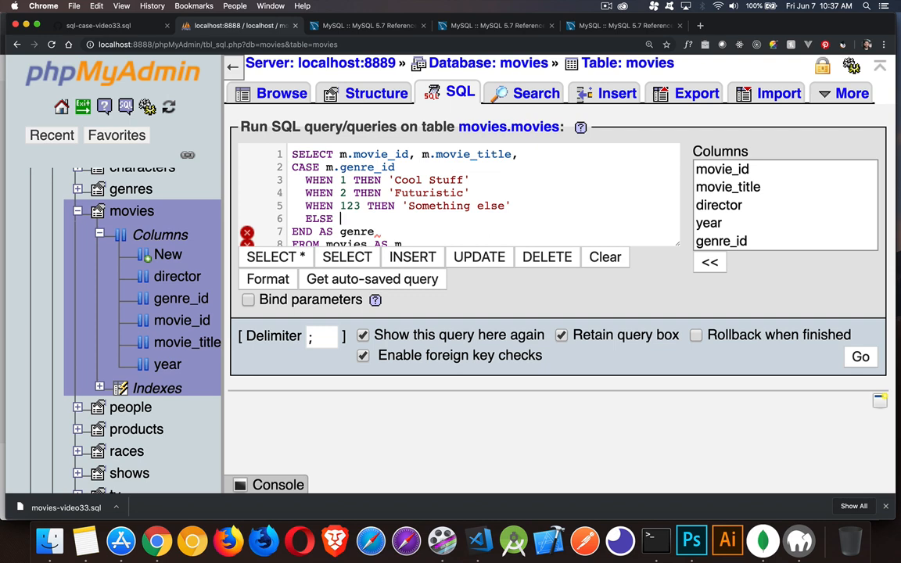
pyautogui.write('ge')
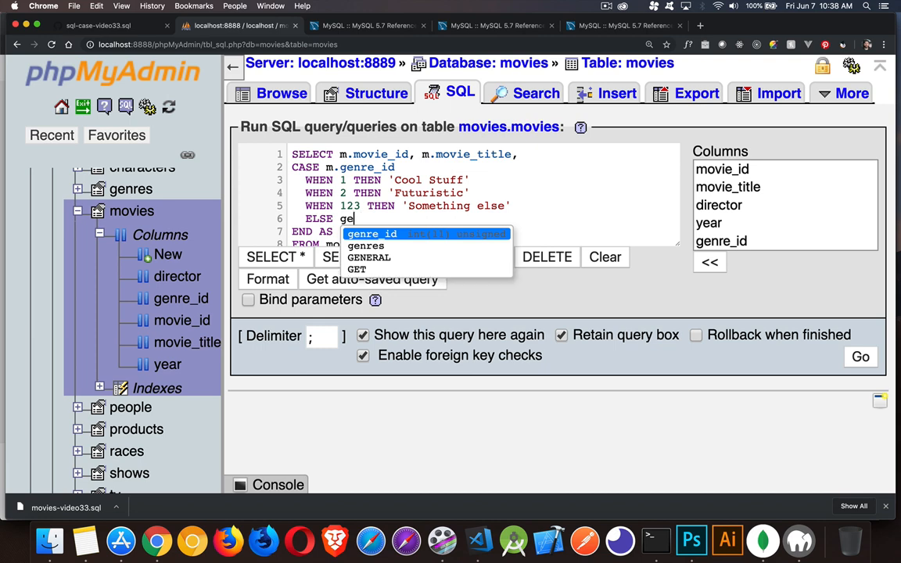
pyautogui.write('movie')
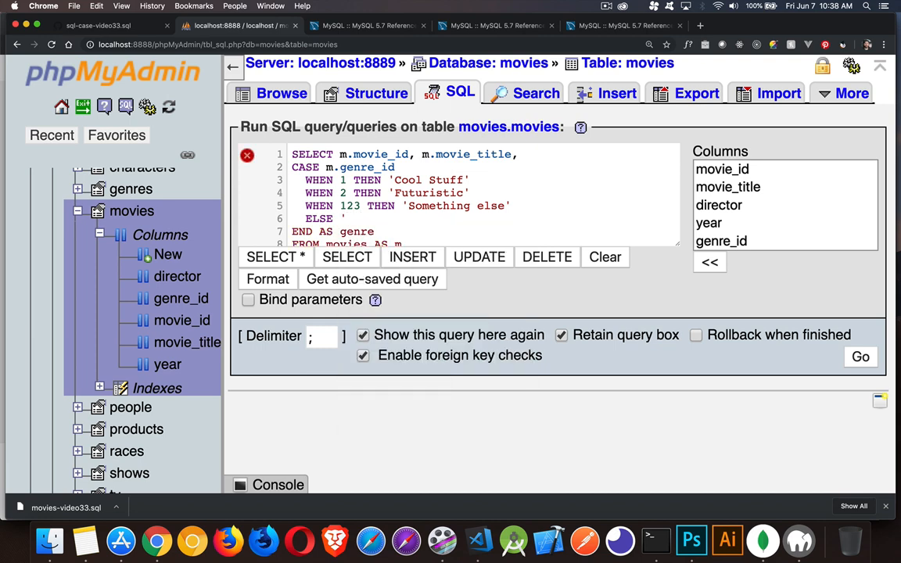
pyautogui.write('CONCAT')
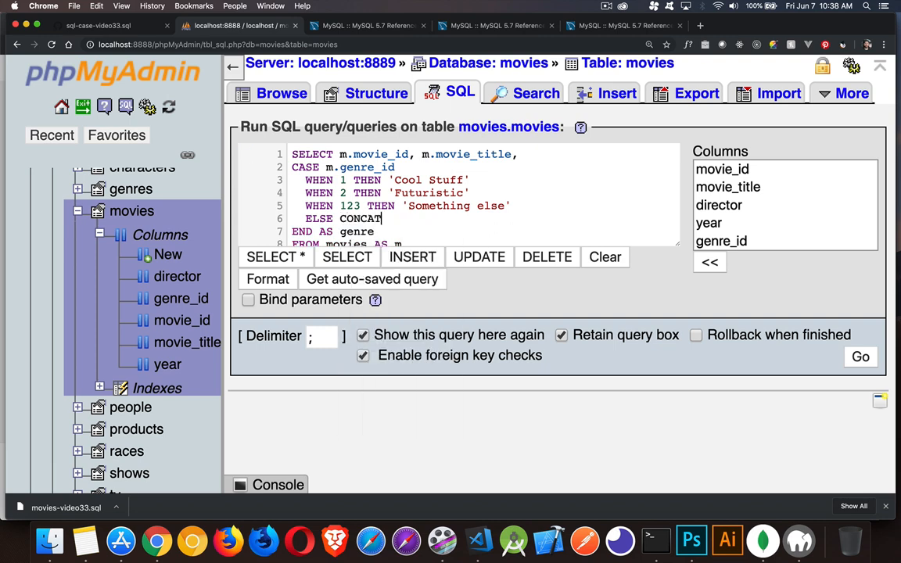
pyautogui.write("('")
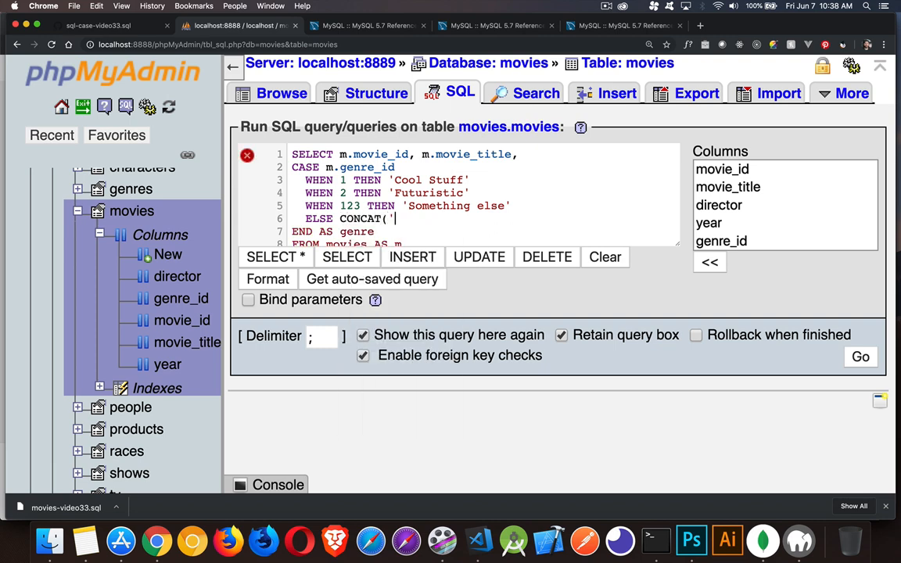
pyautogui.write('GENRE')
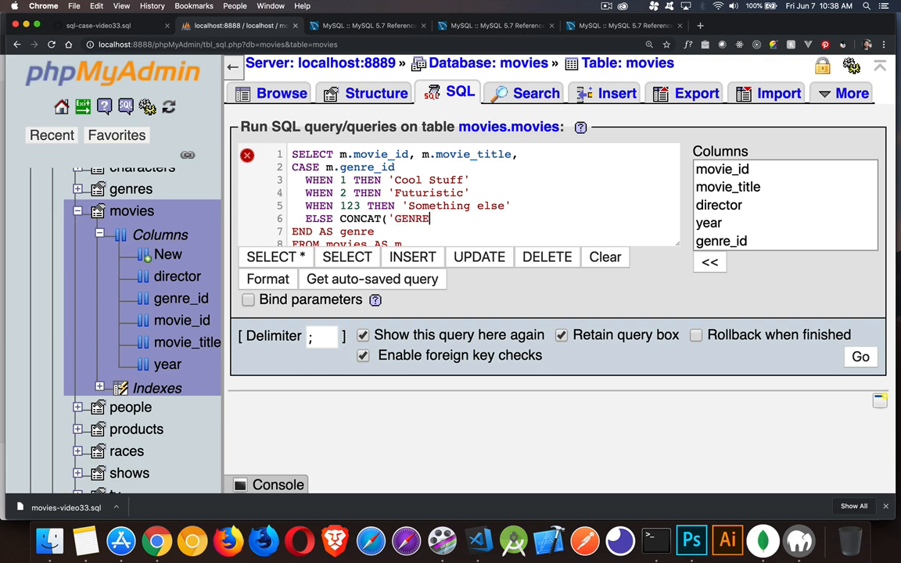
pyautogui.write("ID '")
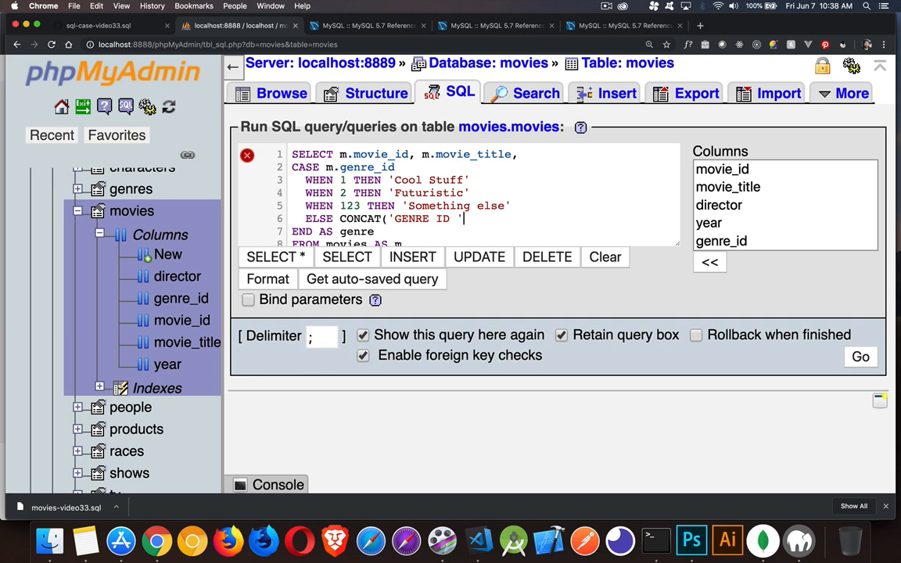
pyautogui.write('m')
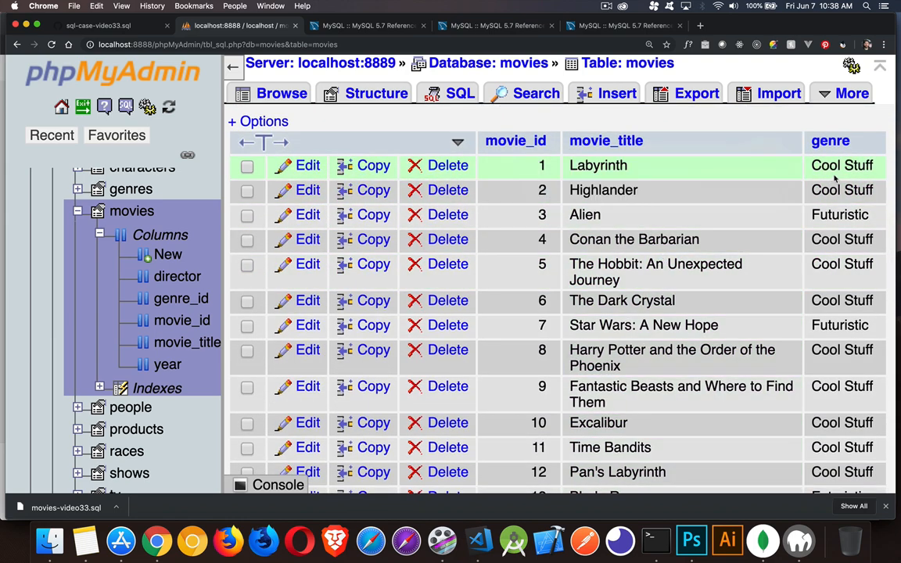
pyautogui.moveTo(829, 159)
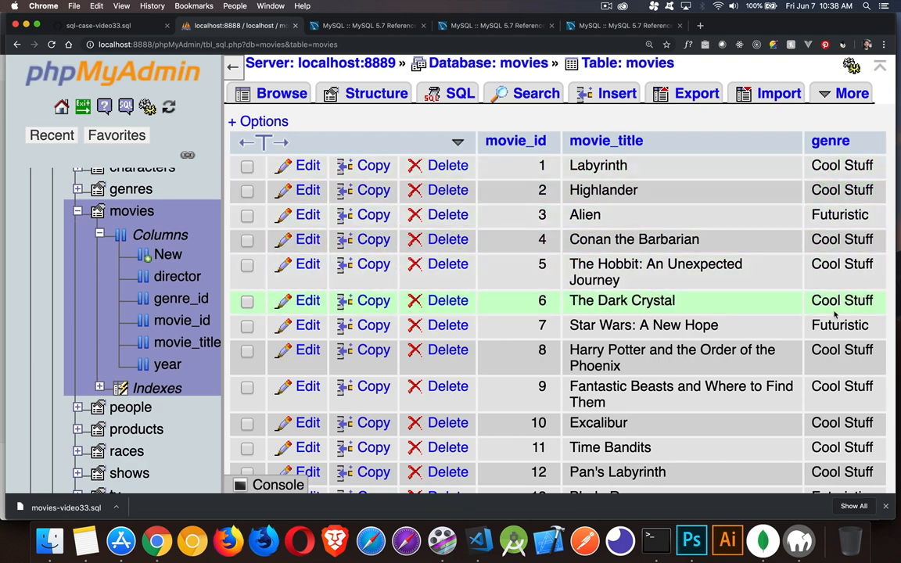
# Review the genre column for all 28 movies, then return to the SQL editor.
pyautogui.scroll(-3)
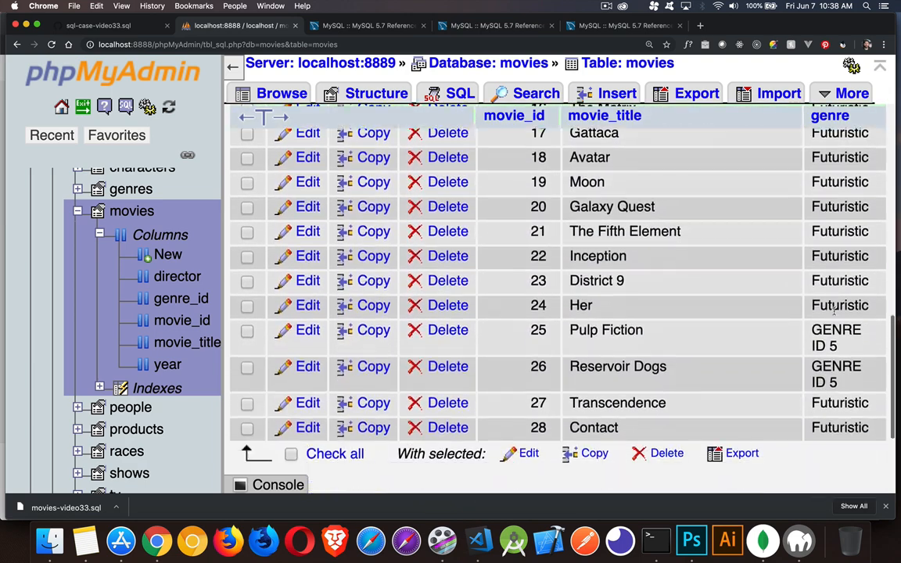
pyautogui.scroll(-3)
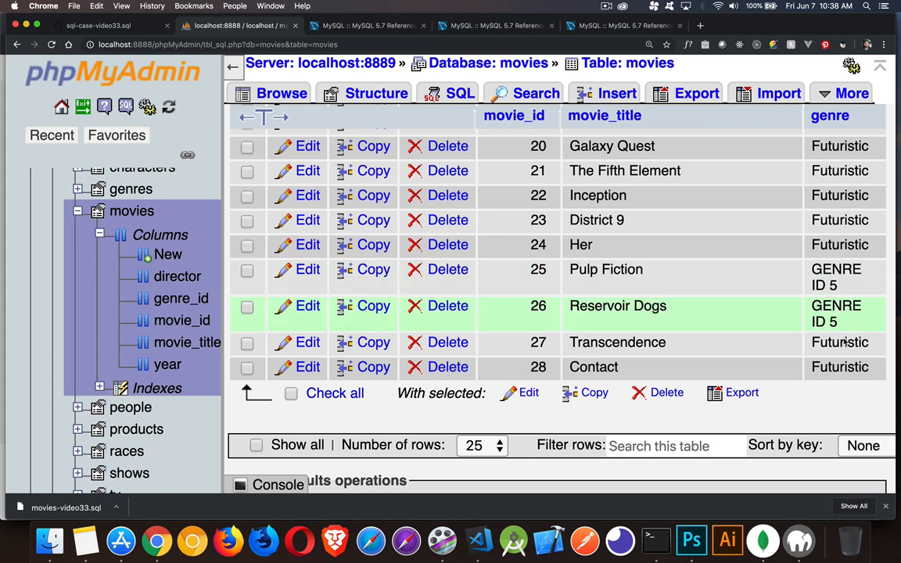
pyautogui.scroll(3)
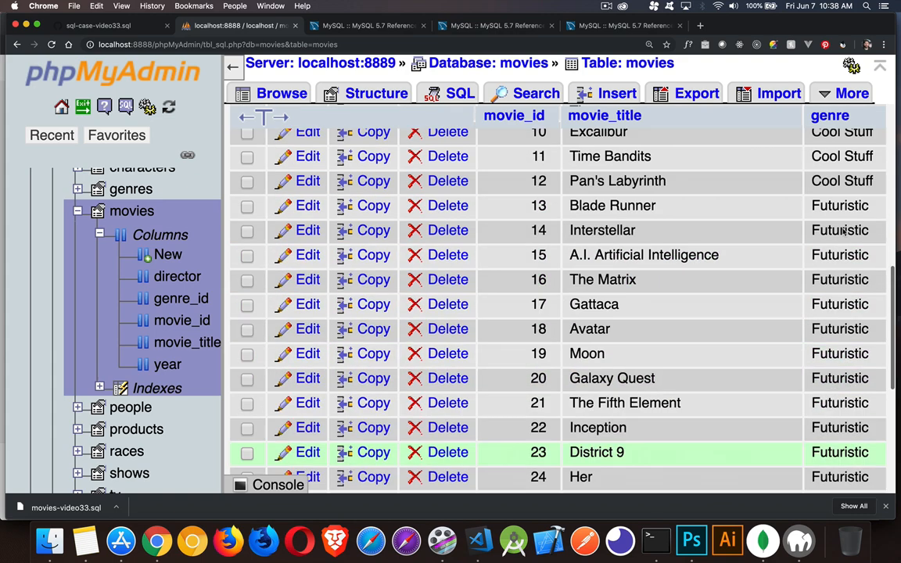
pyautogui.click(460, 94)
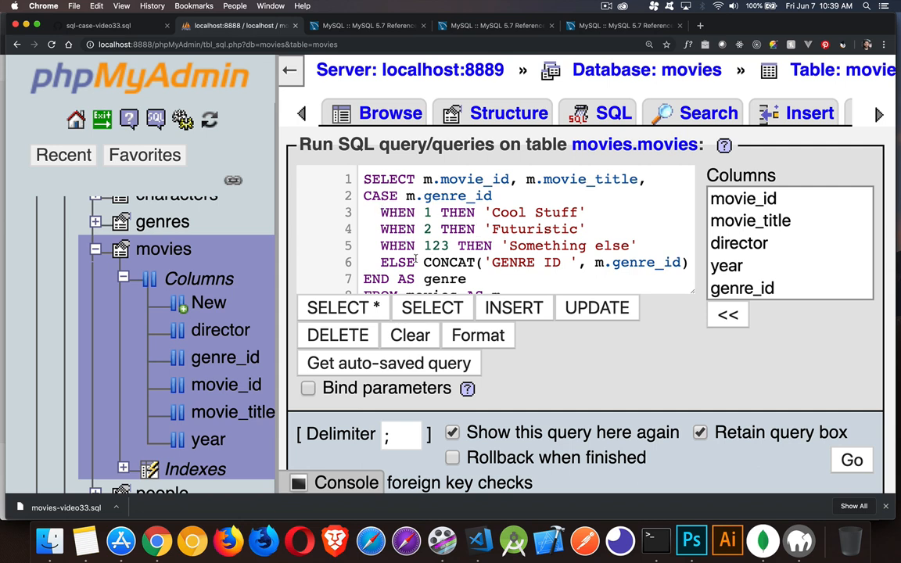
pyautogui.moveTo(399, 263)
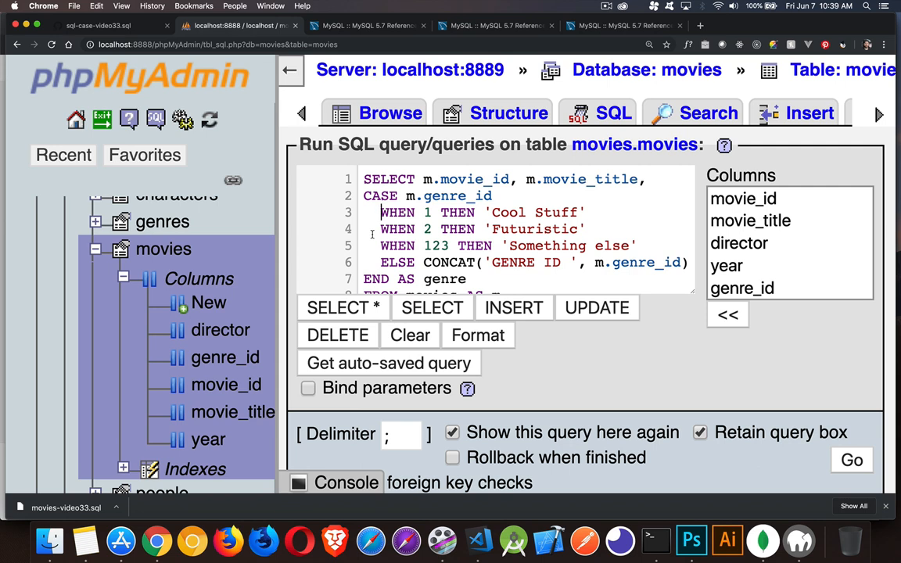
pyautogui.moveTo(374, 238)
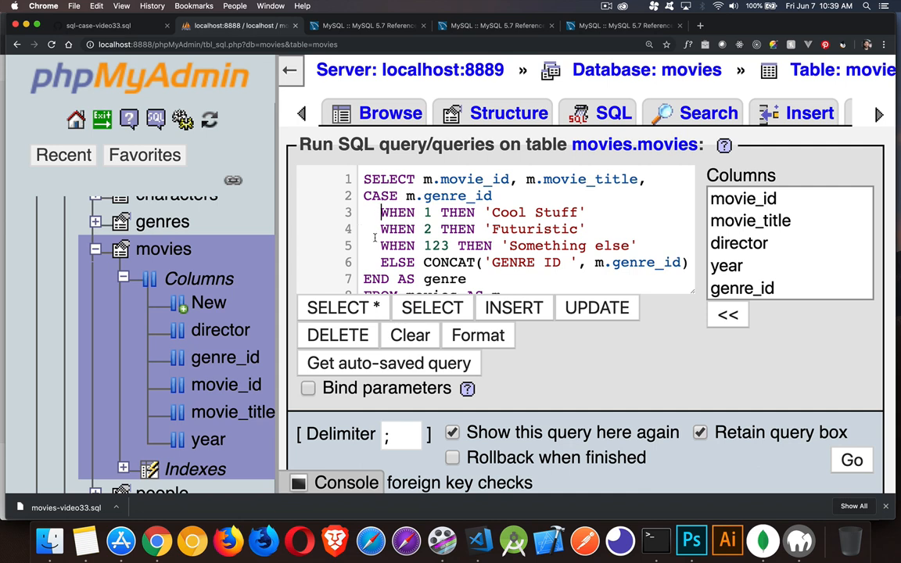